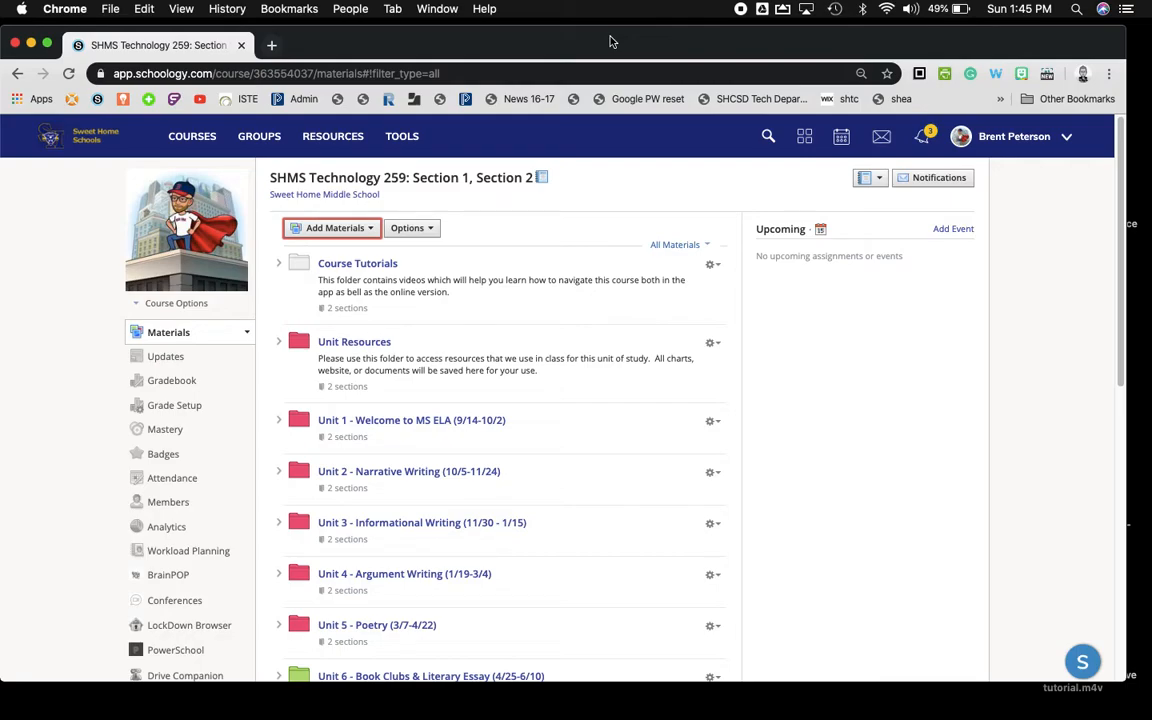
{"action": "mouse_move", "coordinate": [371, 165]}
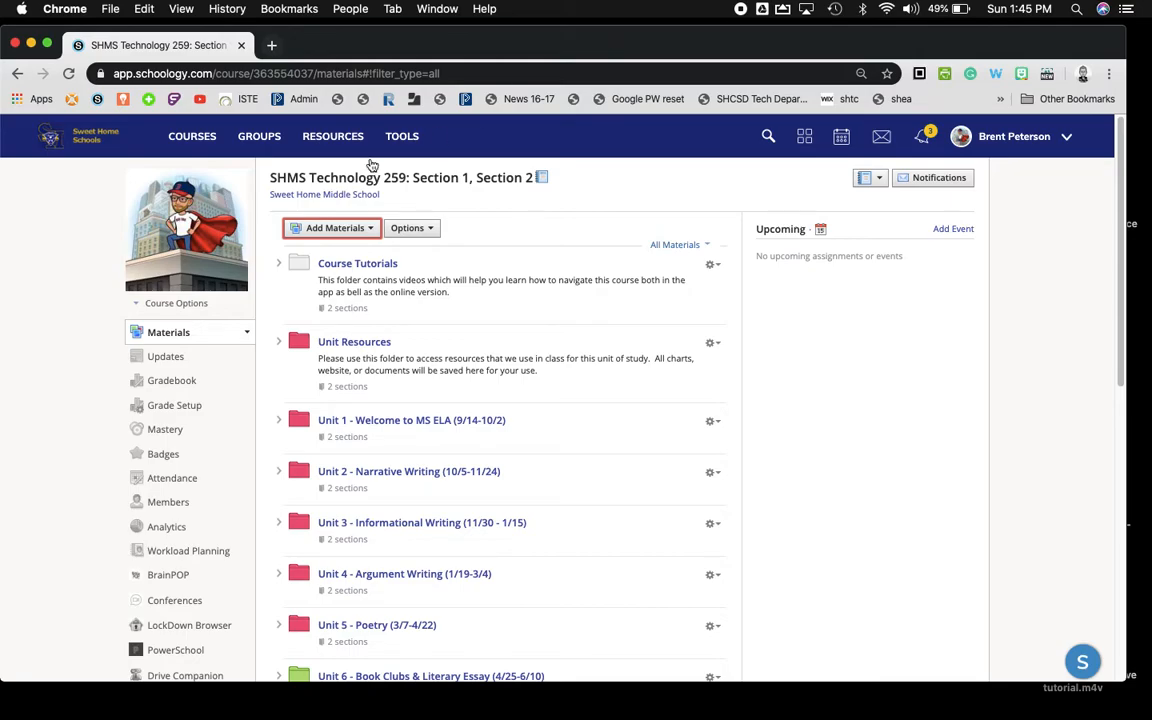
- Open the Add Materials menu to reveal the Add Folder option
{"action": "left_click", "coordinate": [335, 228]}
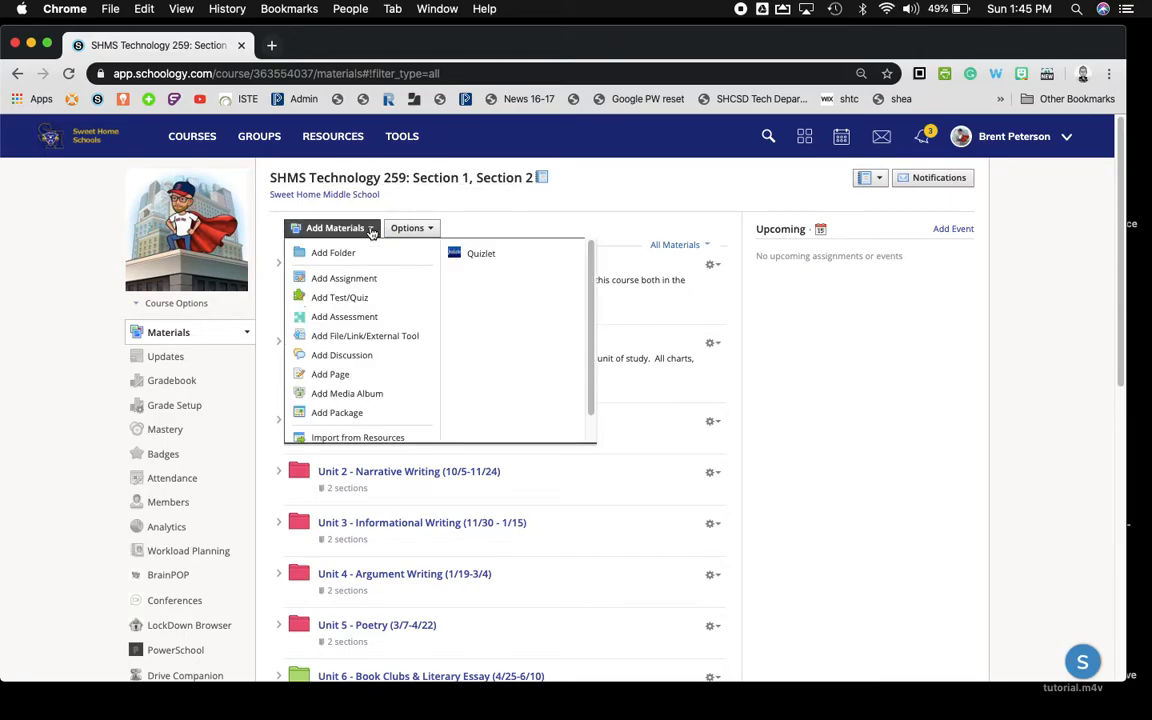
{"action": "mouse_move", "coordinate": [333, 252]}
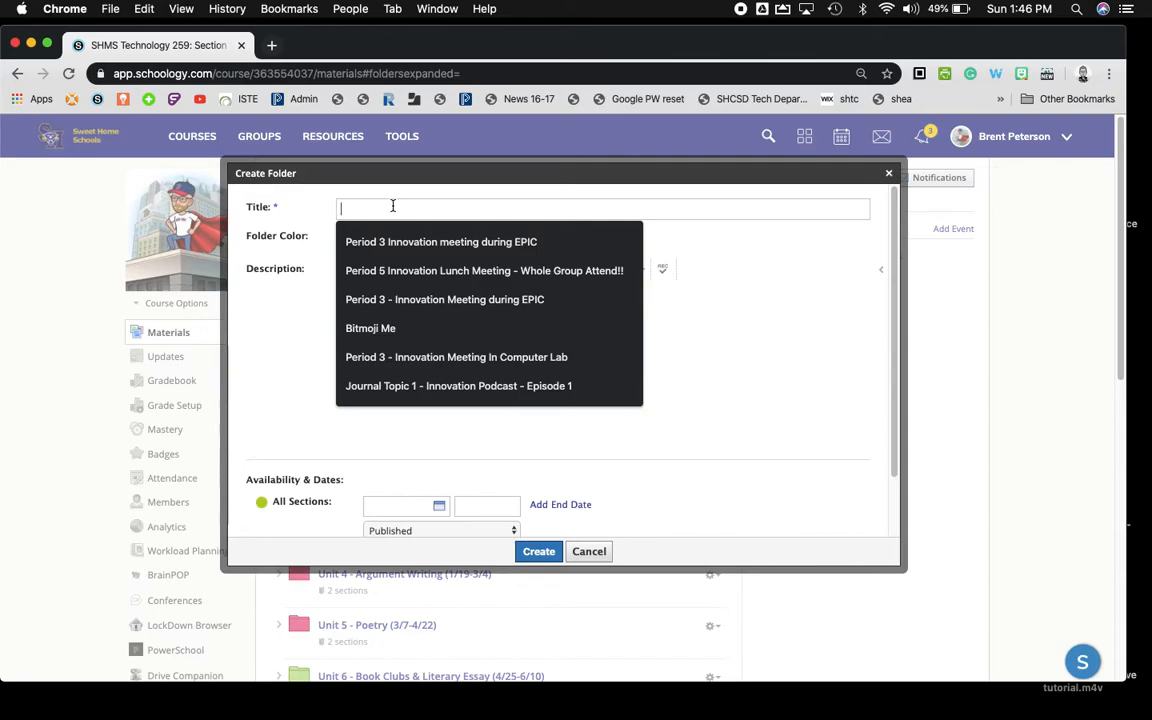
- Title the folder 'Demo Folder', pick the orange swatch, and focus the Description box
{"action": "type", "text": "Demo"}
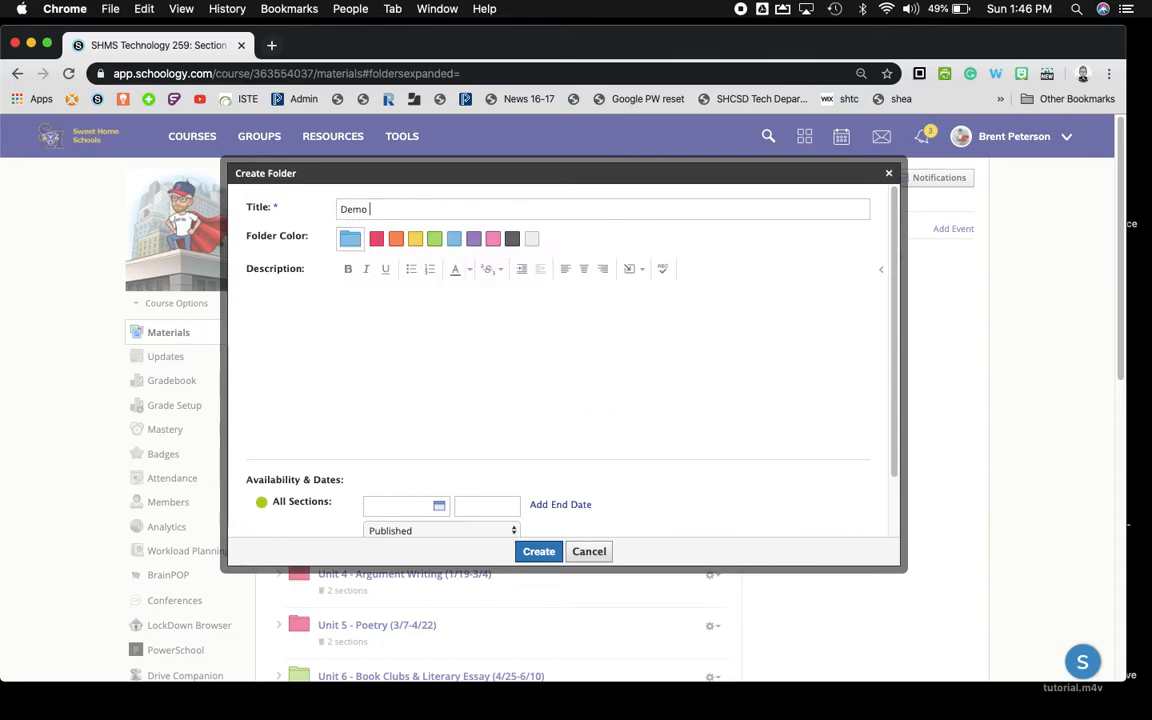
{"action": "type", "text": "Folder"}
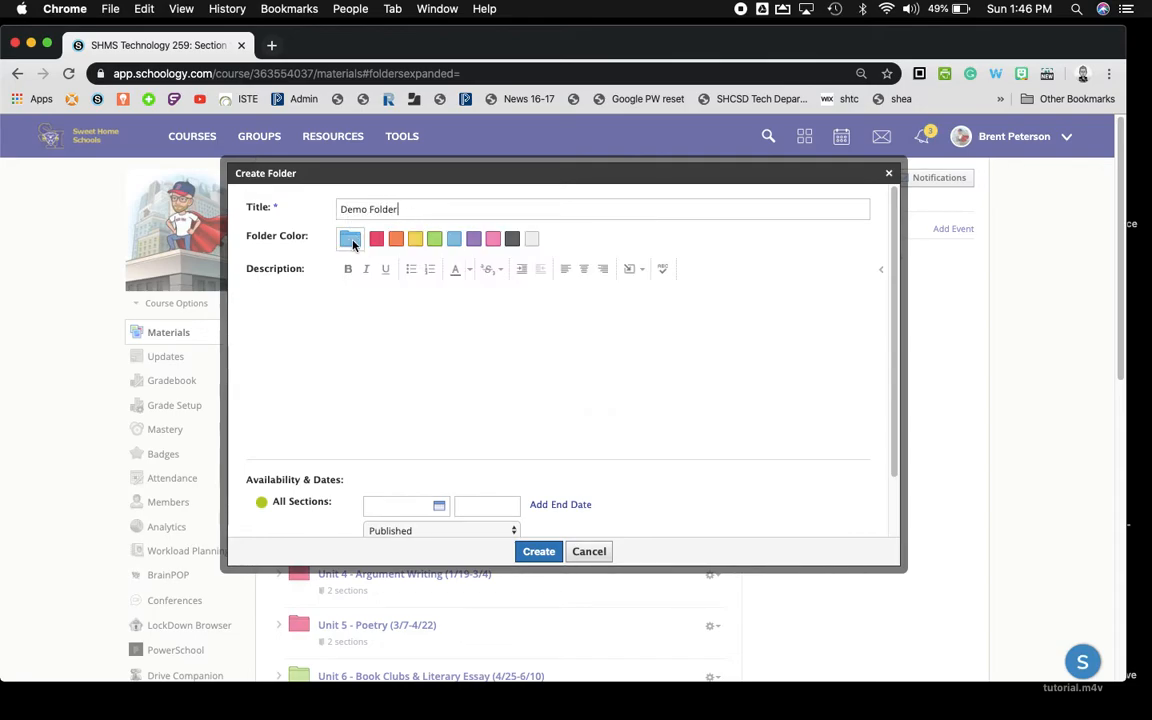
{"action": "left_click", "coordinate": [350, 238]}
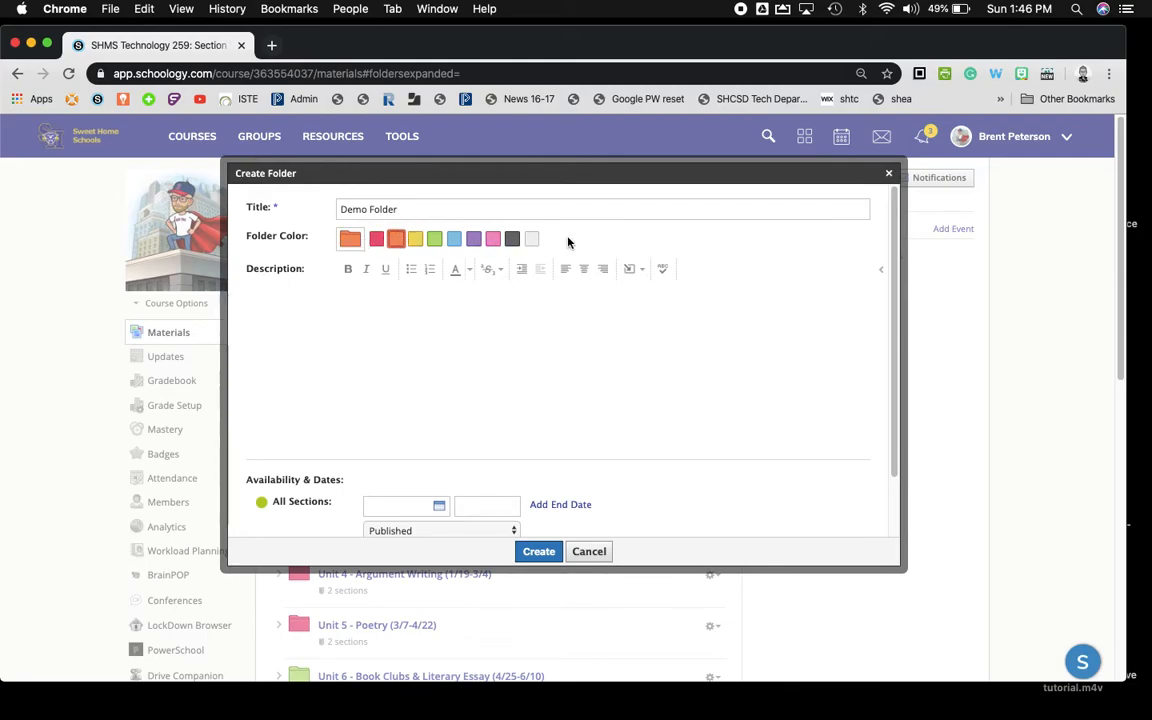
{"action": "left_click", "coordinate": [581, 352]}
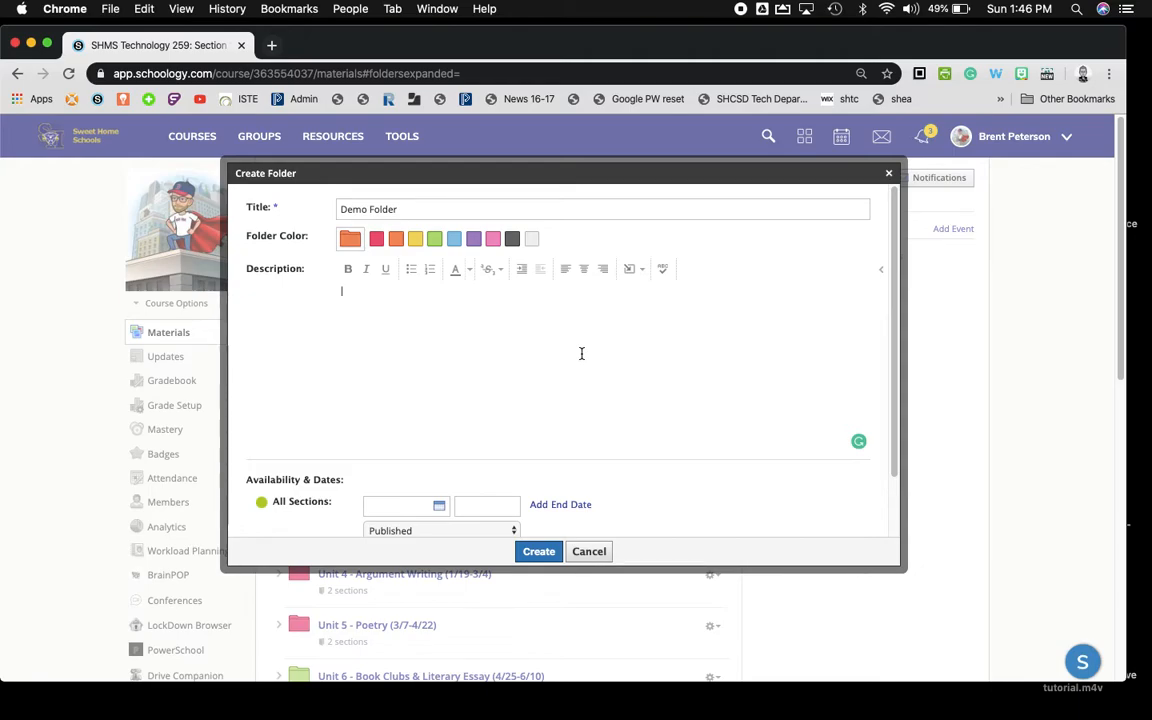
{"action": "mouse_move", "coordinate": [385, 268]}
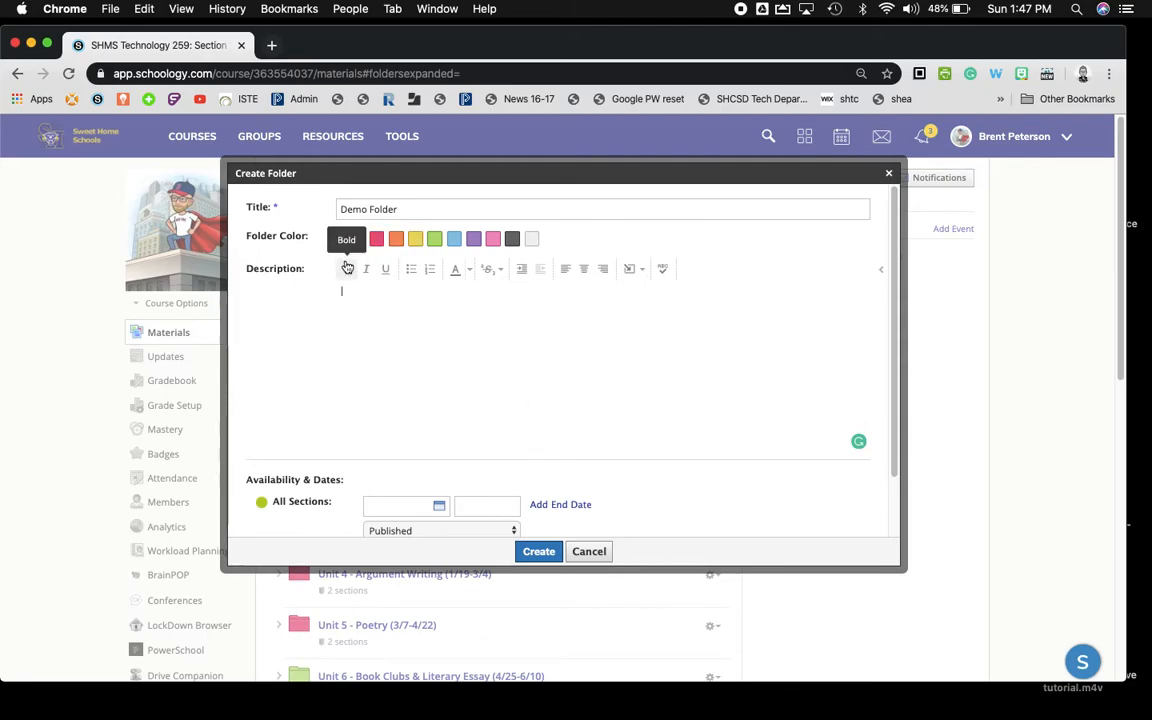
{"action": "left_click", "coordinate": [346, 239]}
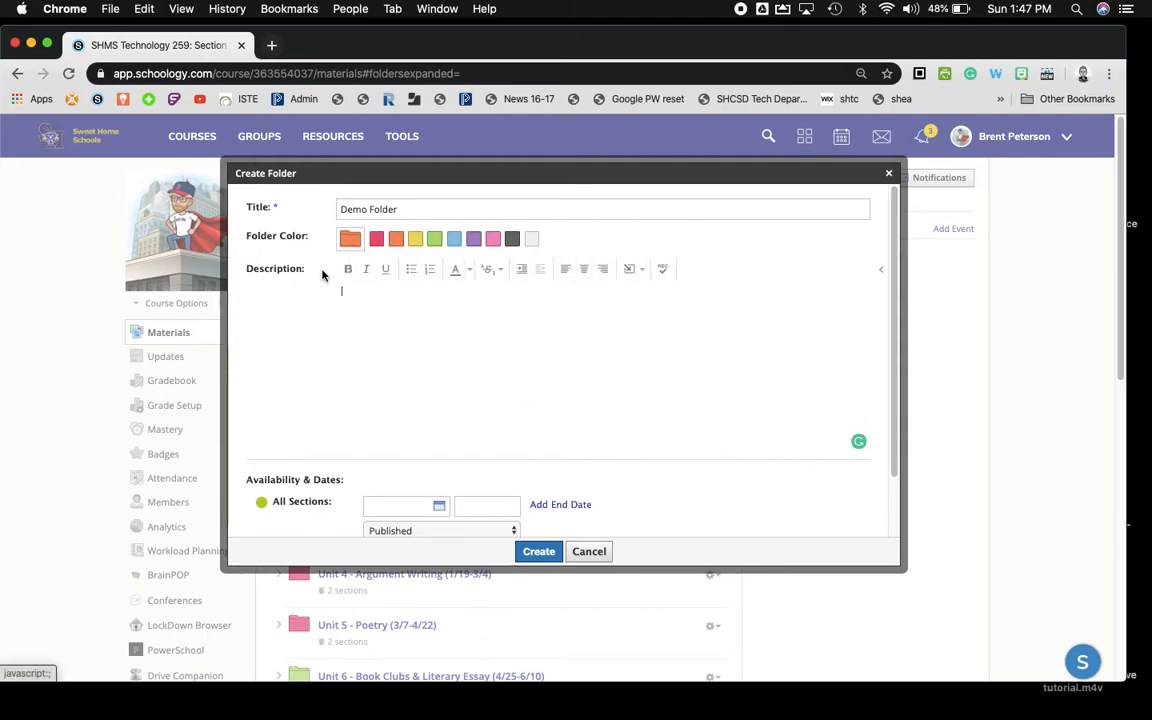
{"action": "mouse_move", "coordinate": [633, 268]}
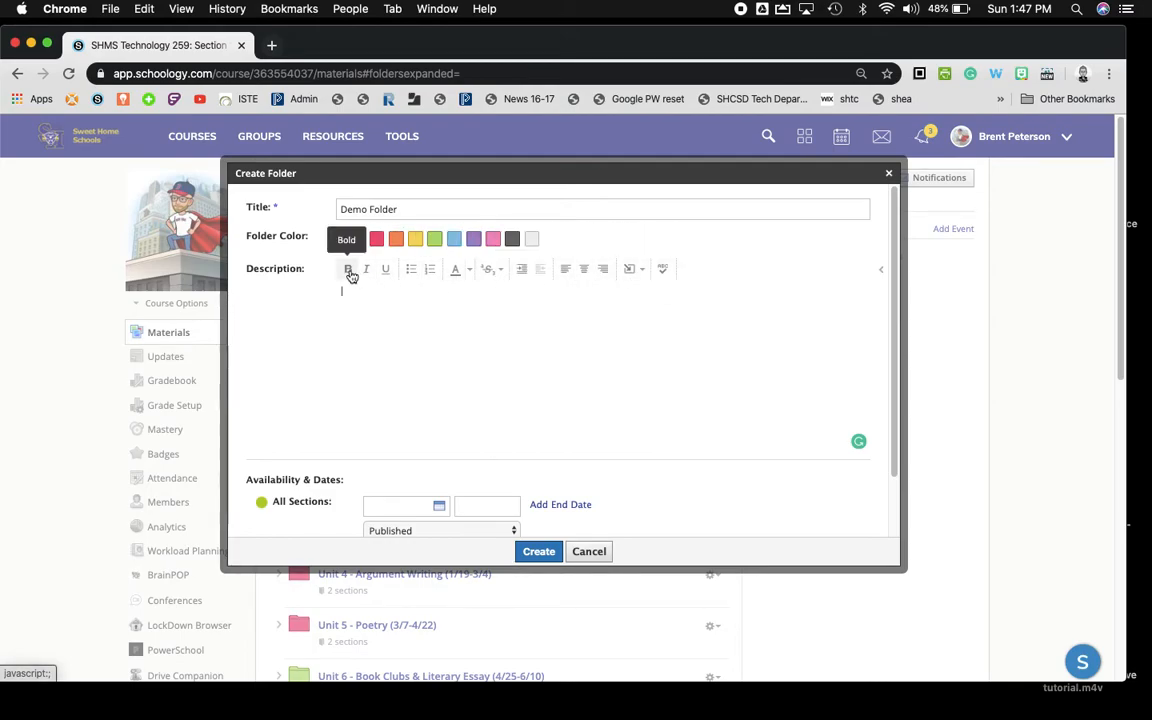
{"action": "left_click", "coordinate": [350, 238]}
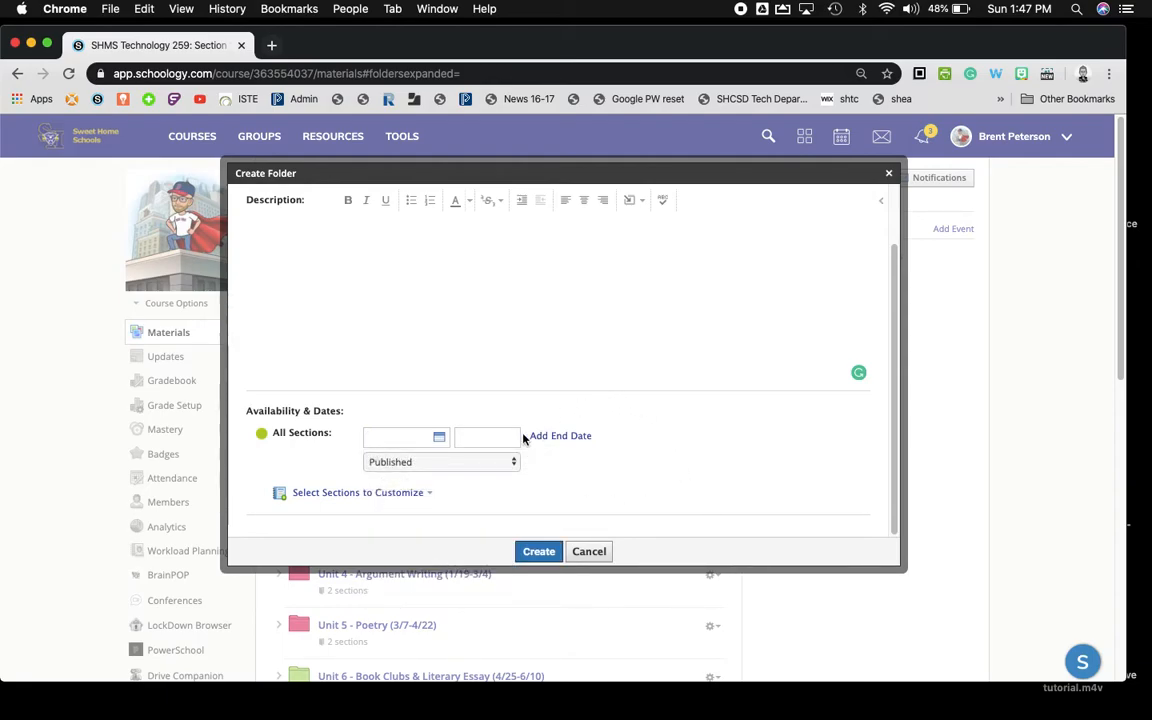
{"action": "left_click", "coordinate": [440, 461]}
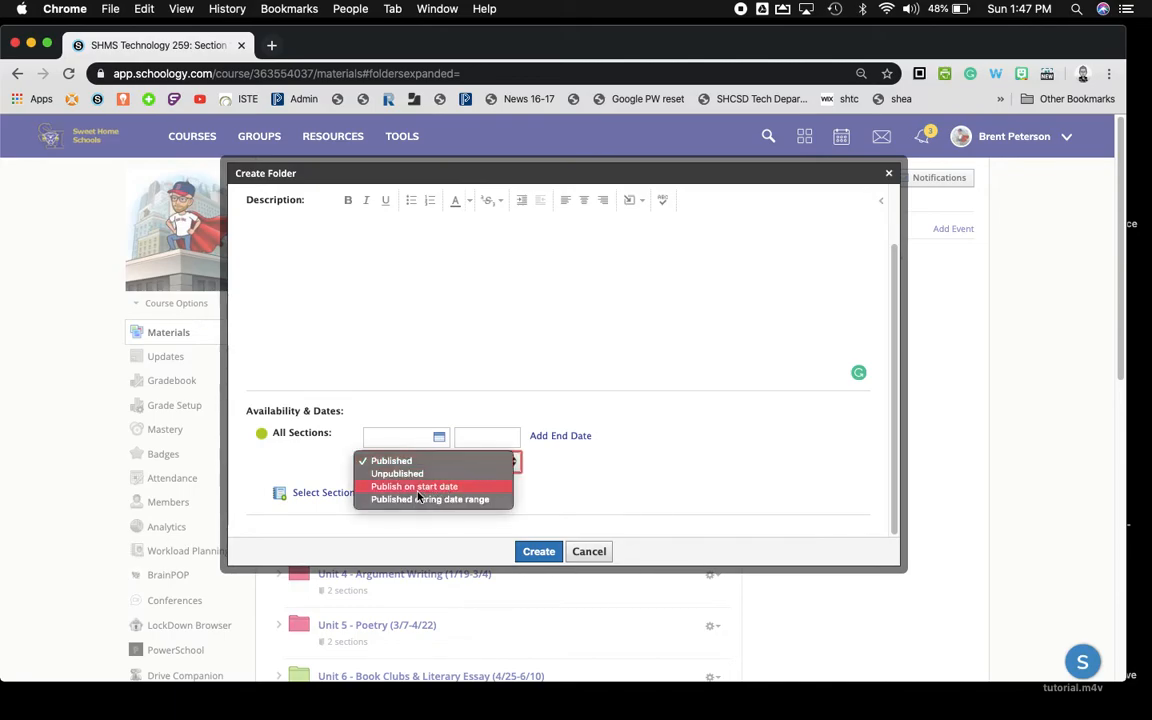
{"action": "mouse_move", "coordinate": [391, 461]}
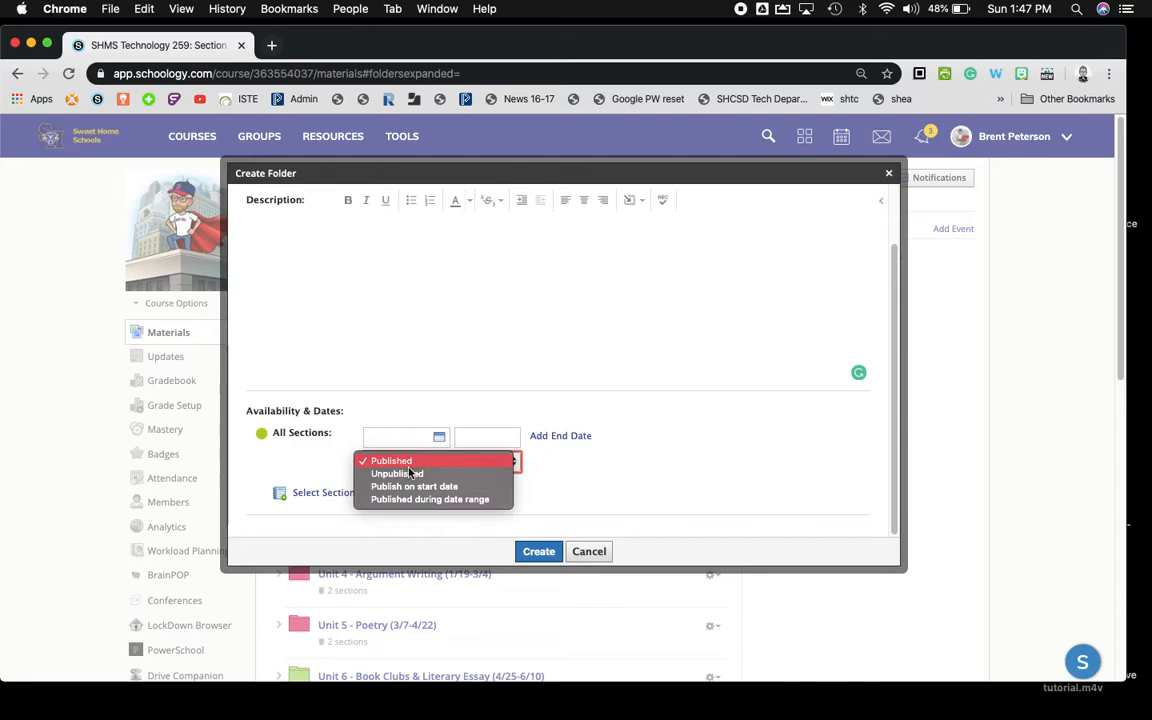
{"action": "mouse_move", "coordinate": [397, 473]}
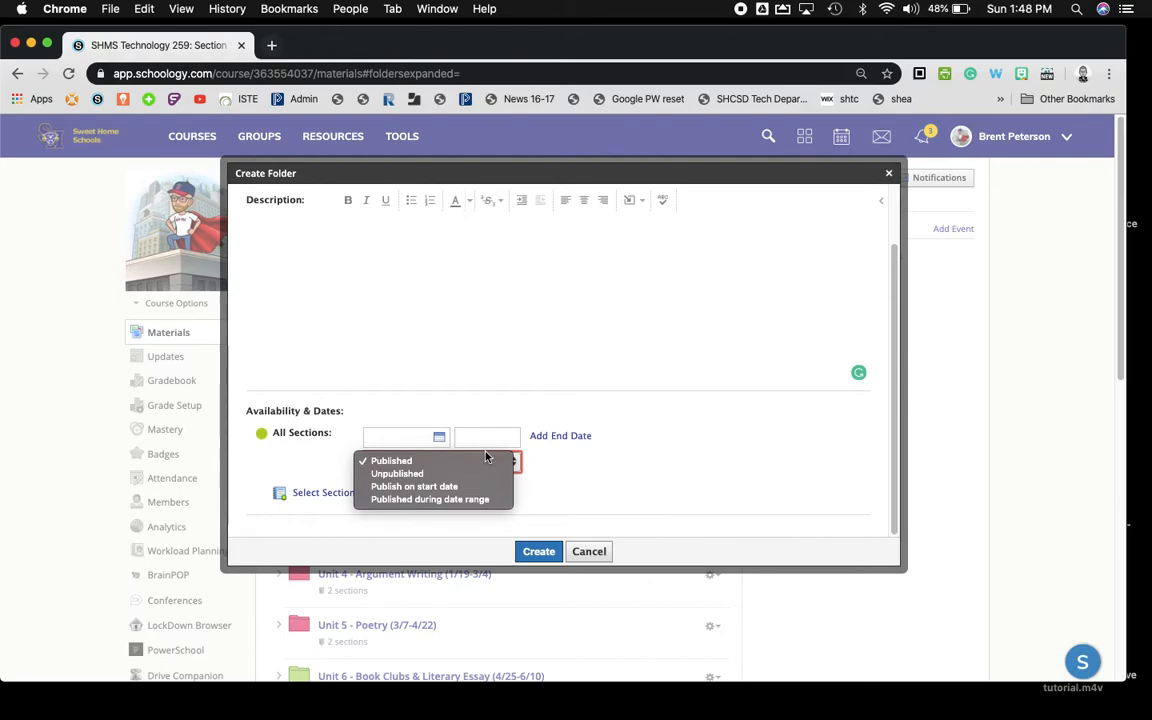
{"action": "mouse_move", "coordinate": [397, 473]}
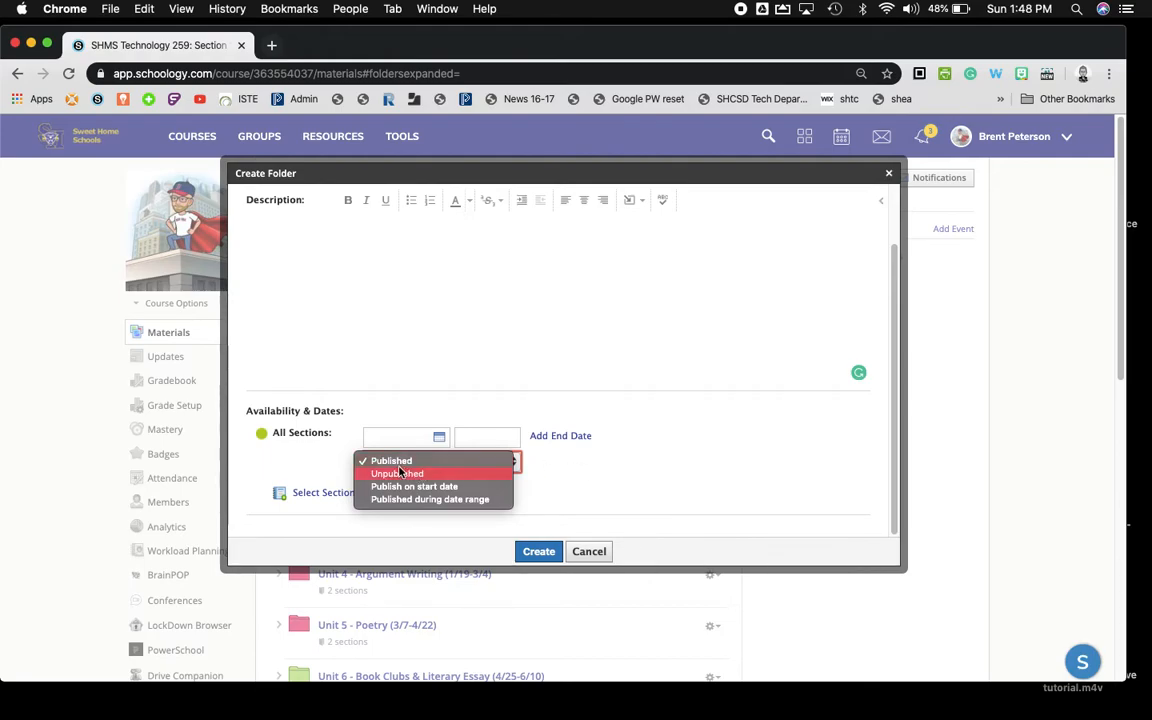
{"action": "mouse_move", "coordinate": [461, 499]}
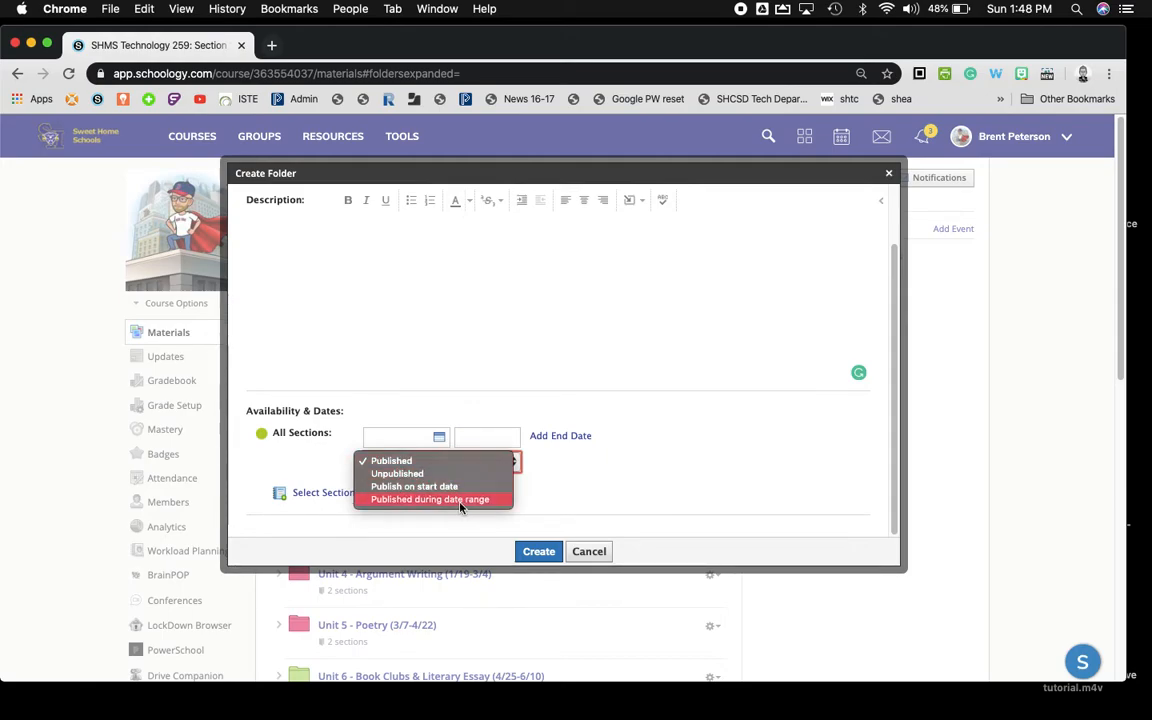
{"action": "mouse_move", "coordinate": [414, 486]}
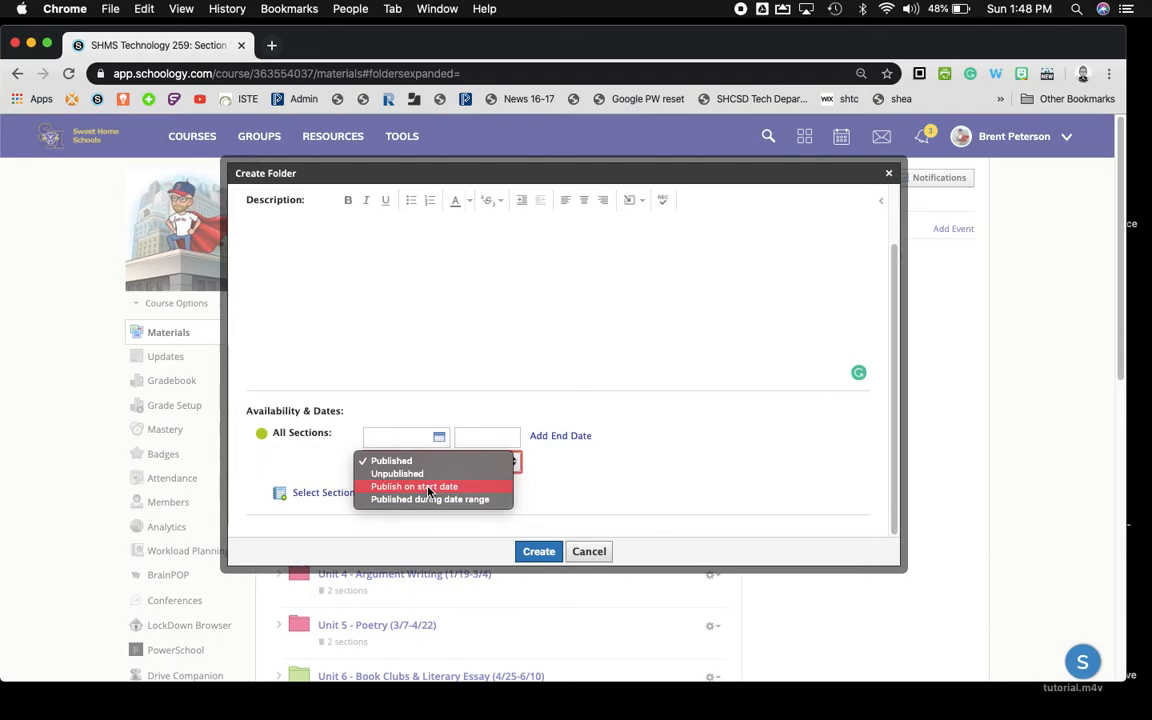
{"action": "mouse_move", "coordinate": [701, 497]}
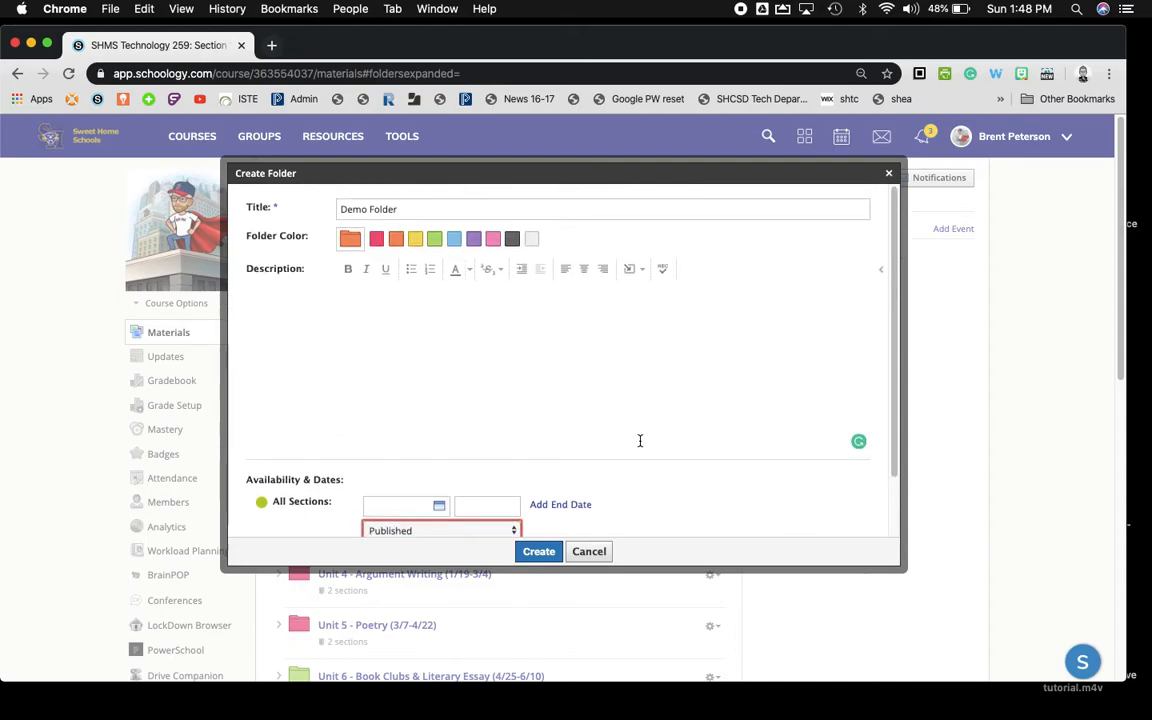
{"action": "left_click", "coordinate": [538, 551]}
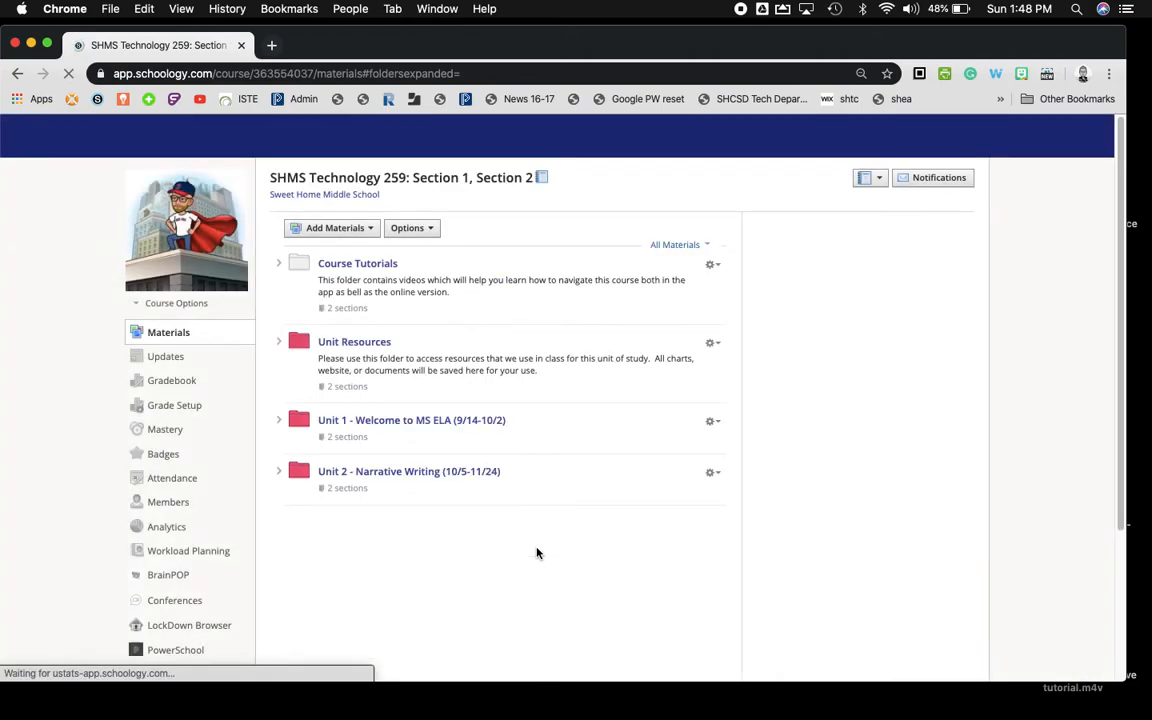
{"action": "scroll", "scroll_direction": "down", "scroll_amount": 3}
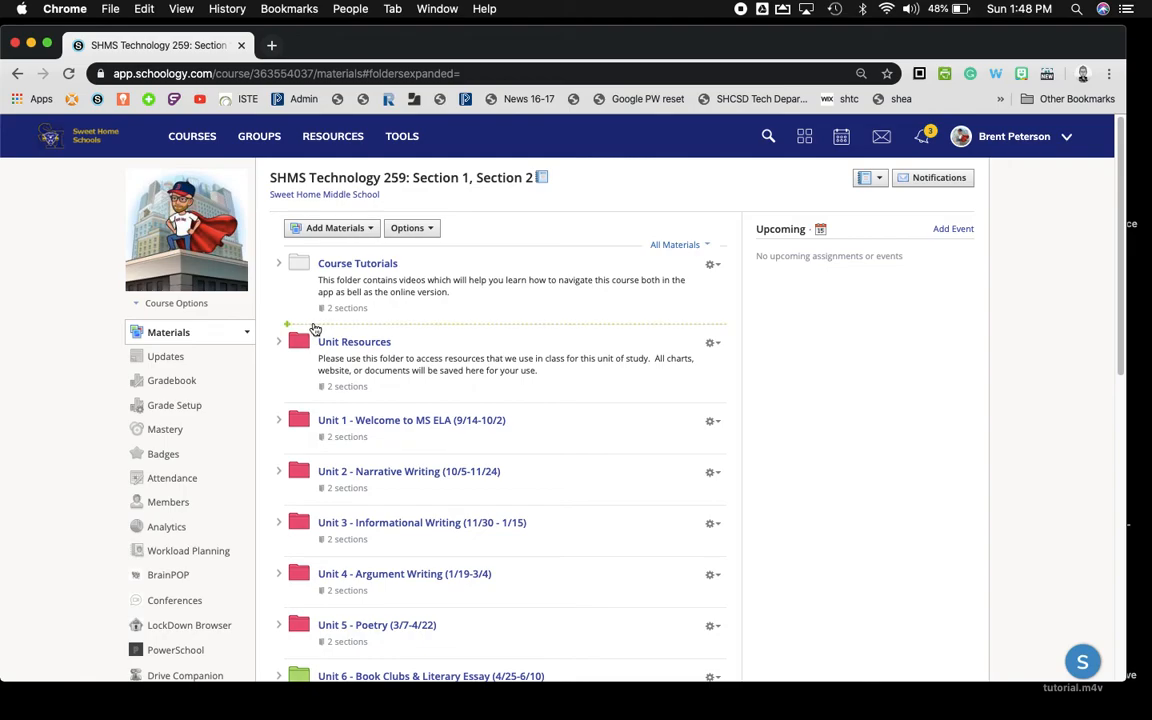
{"action": "mouse_move", "coordinate": [356, 263]}
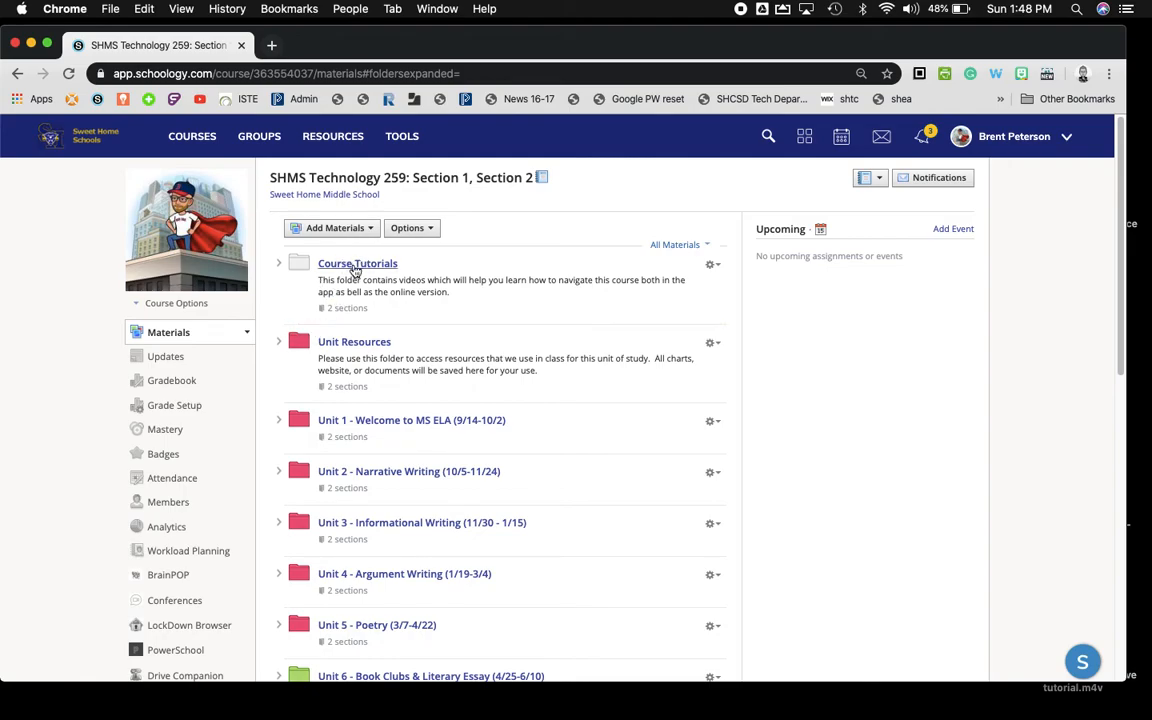
{"action": "mouse_move", "coordinate": [453, 299]}
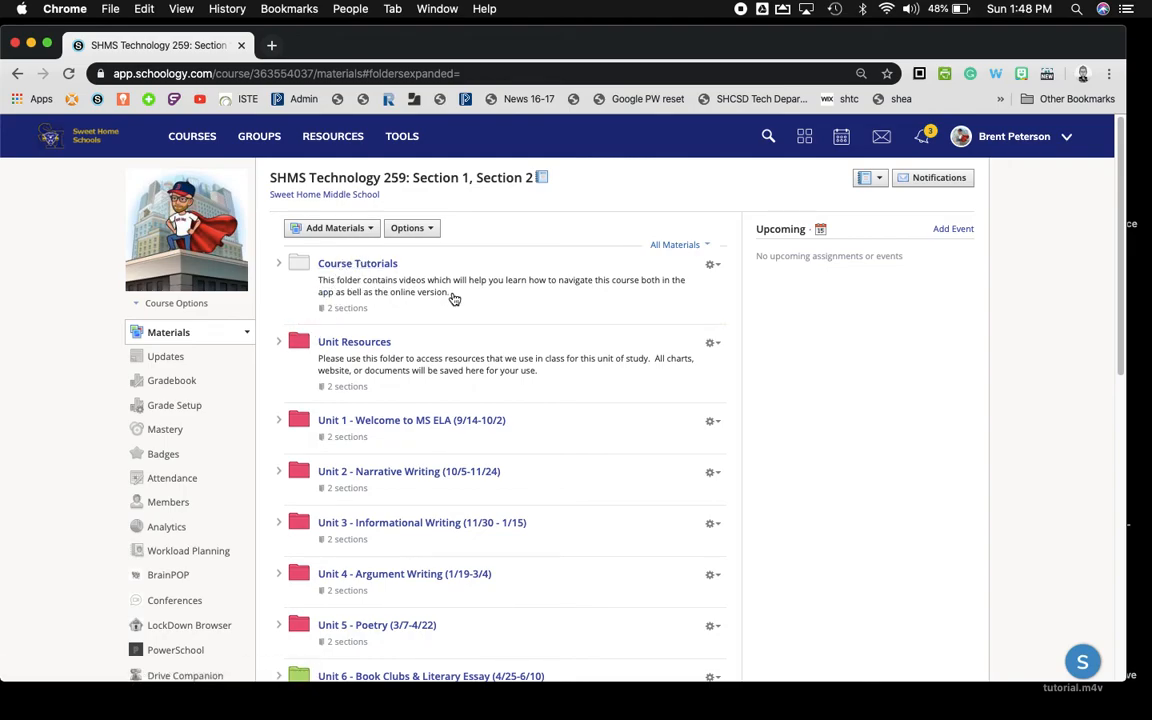
{"action": "mouse_move", "coordinate": [392, 294]}
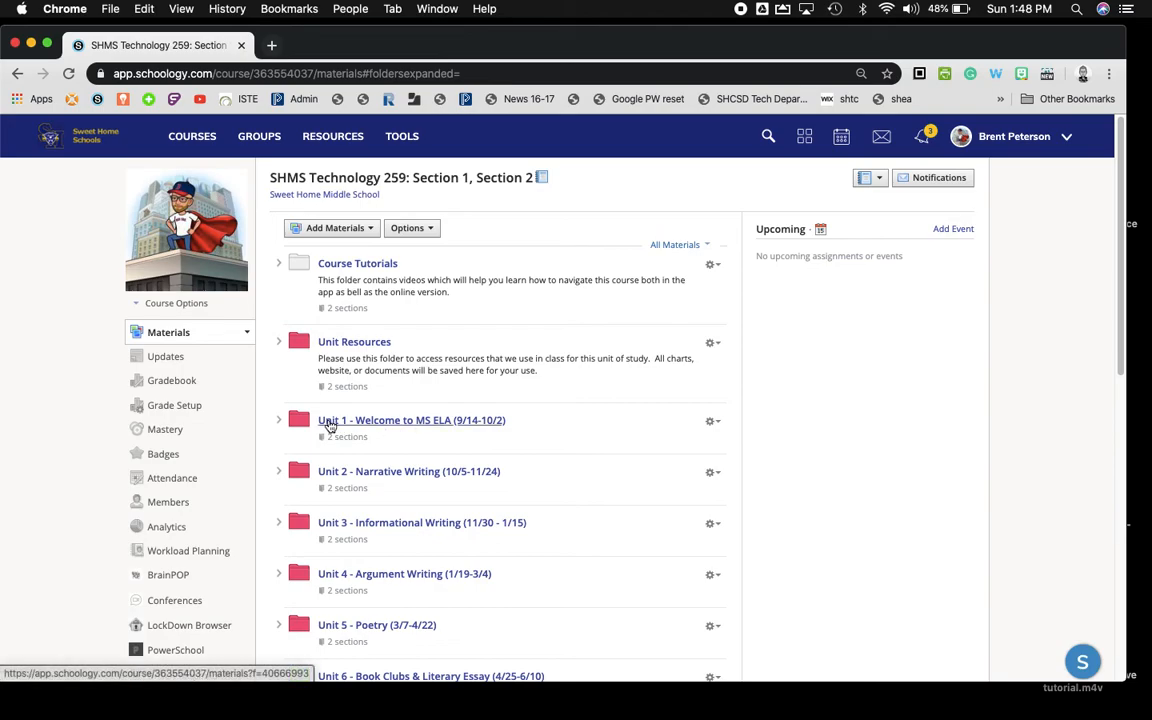
{"action": "mouse_move", "coordinate": [465, 449]}
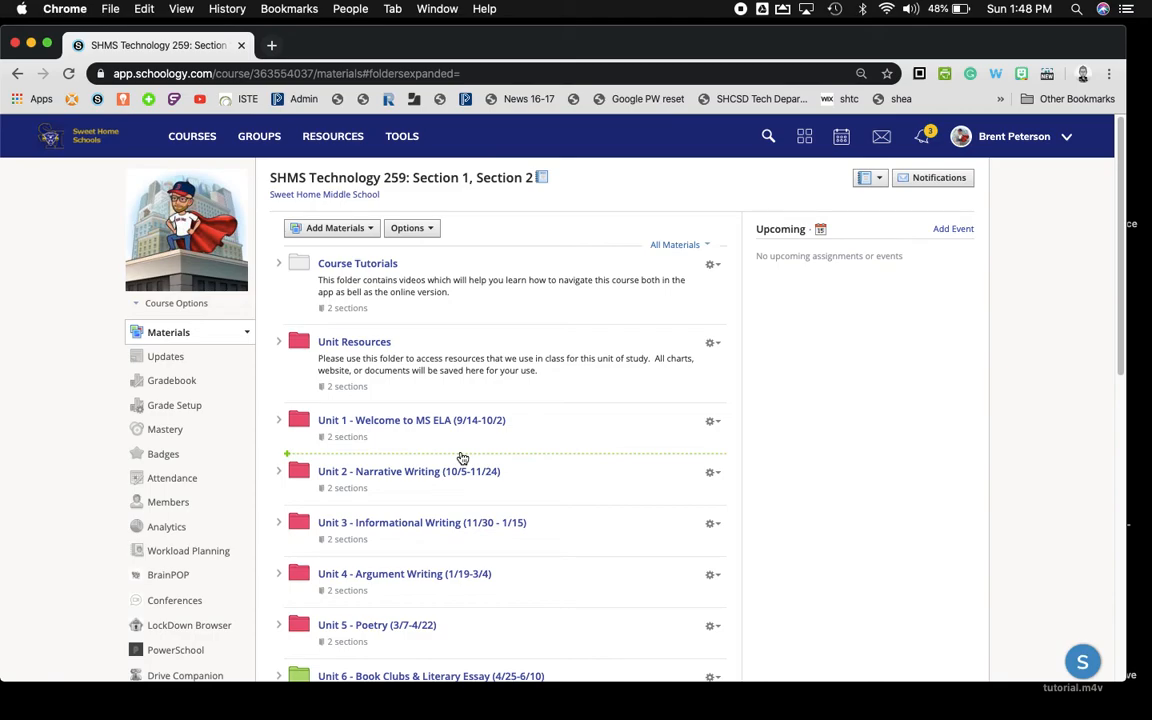
{"action": "scroll", "scroll_direction": "down", "scroll_amount": 3}
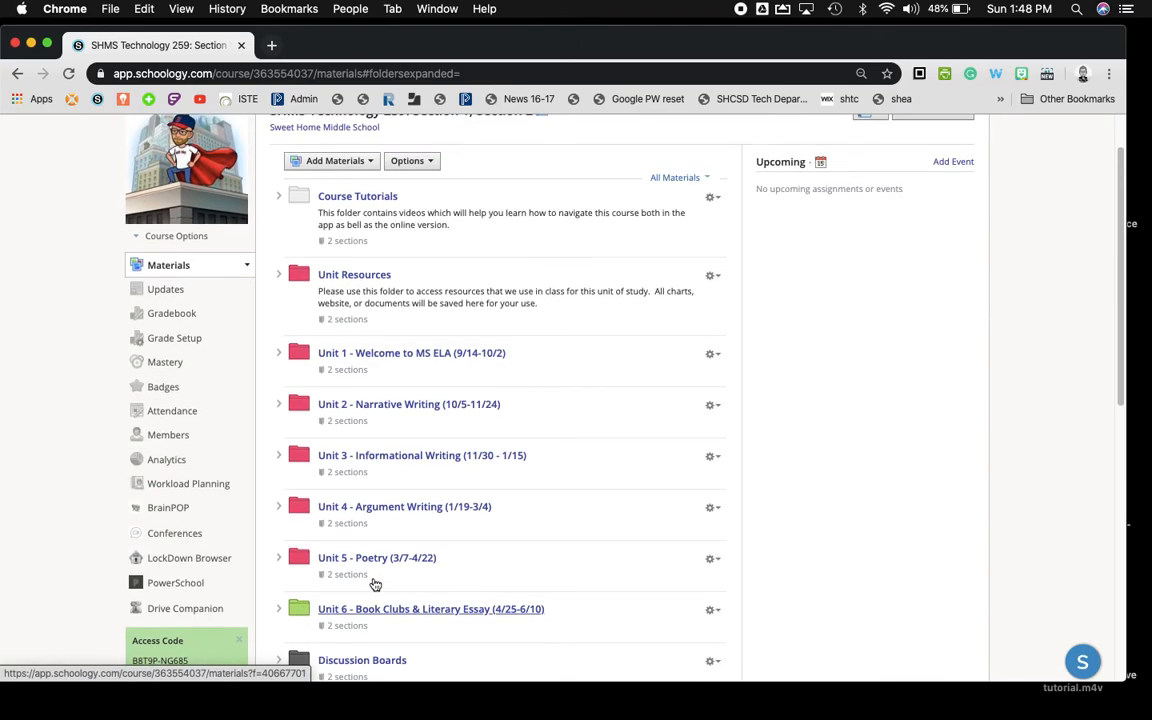
{"action": "scroll", "scroll_direction": "up", "scroll_amount": 3}
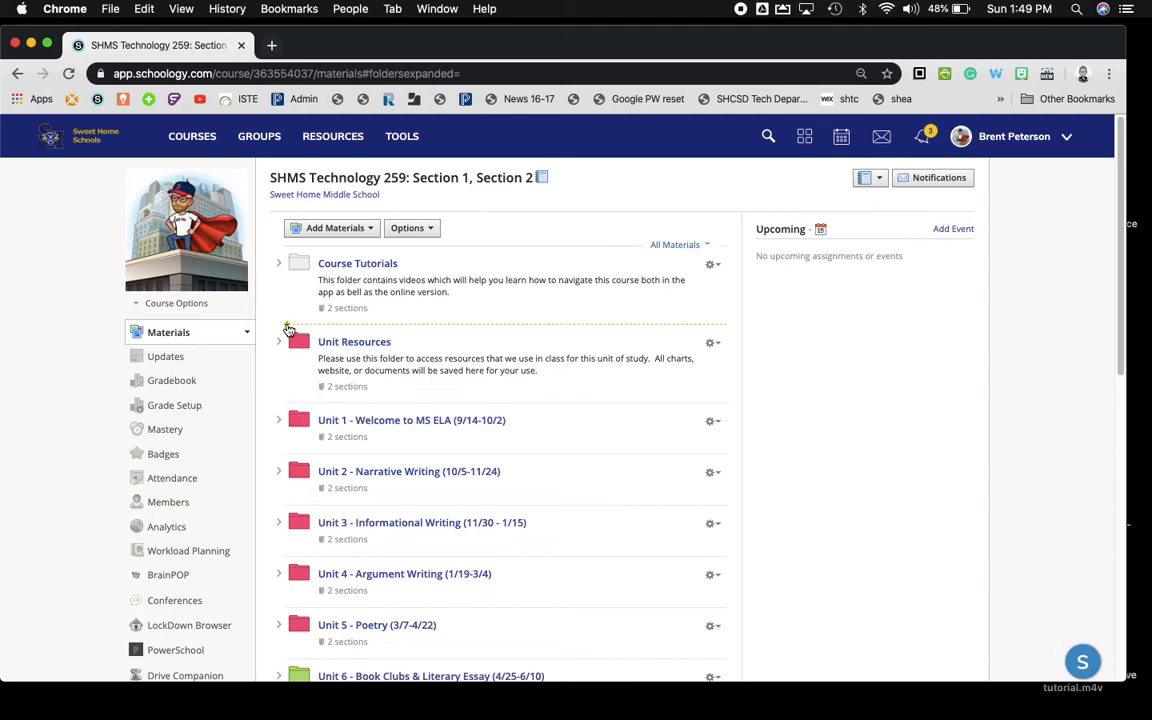
{"action": "left_click", "coordinate": [334, 227]}
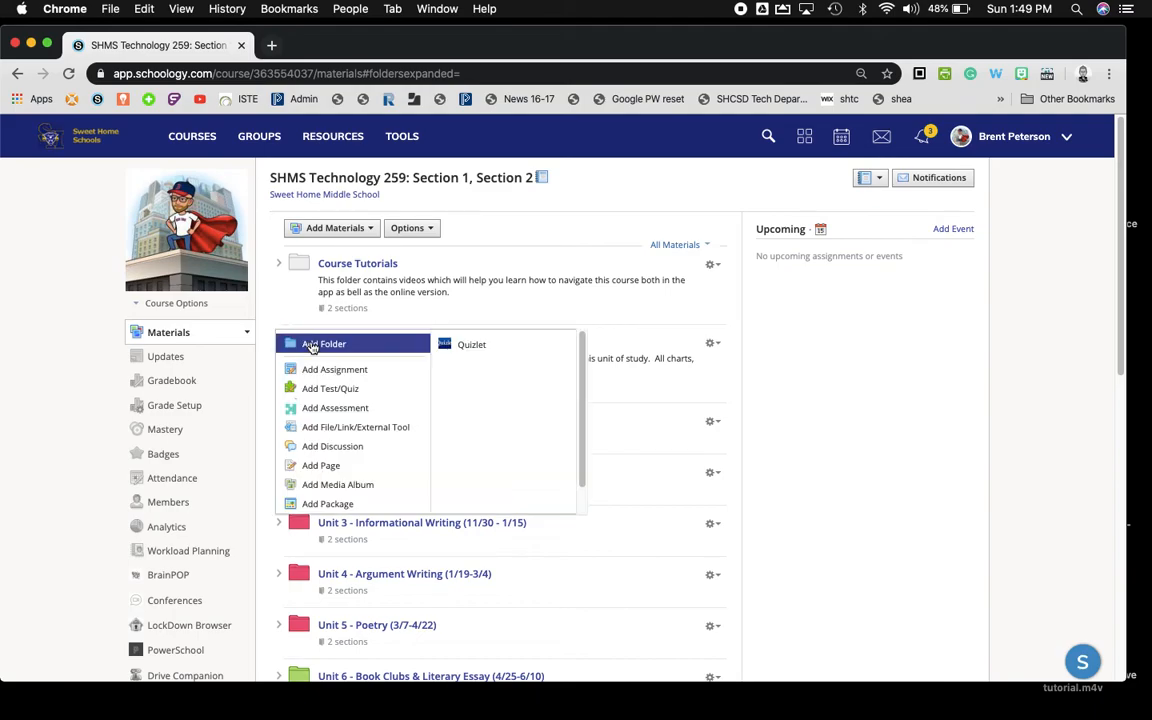
{"action": "mouse_move", "coordinate": [323, 343]}
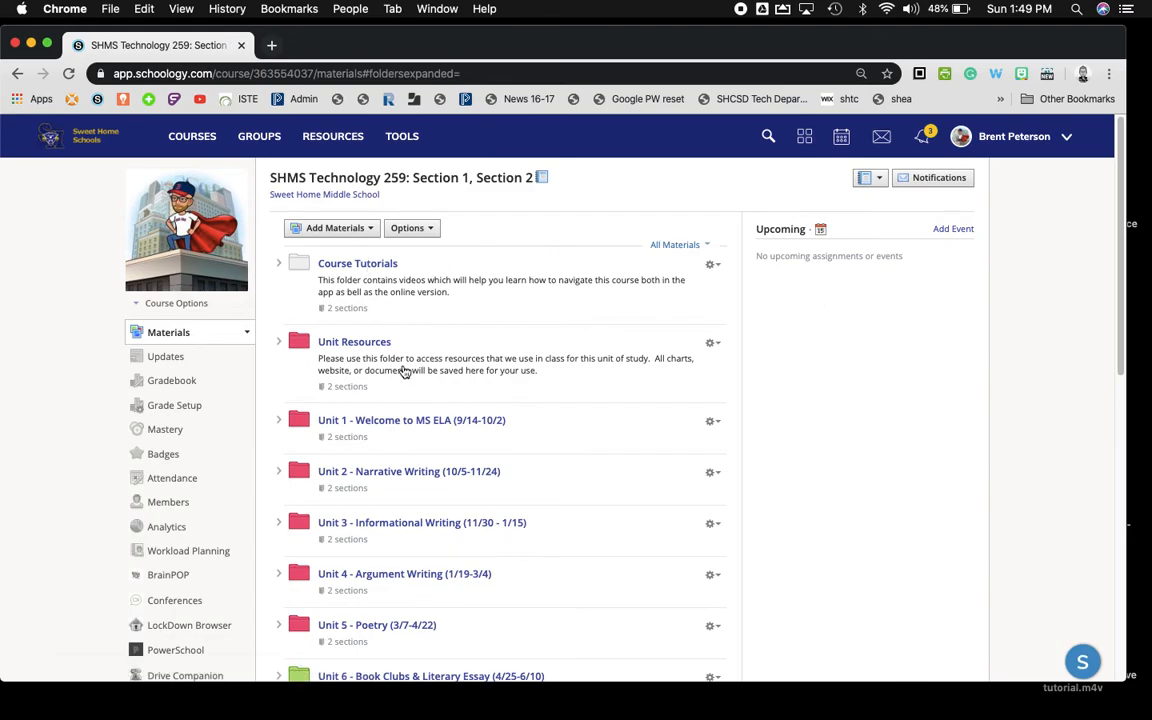
- Scroll through the Materials list to place Demo Folder above individual assign
{"action": "scroll", "scroll_direction": "down", "scroll_amount": 3}
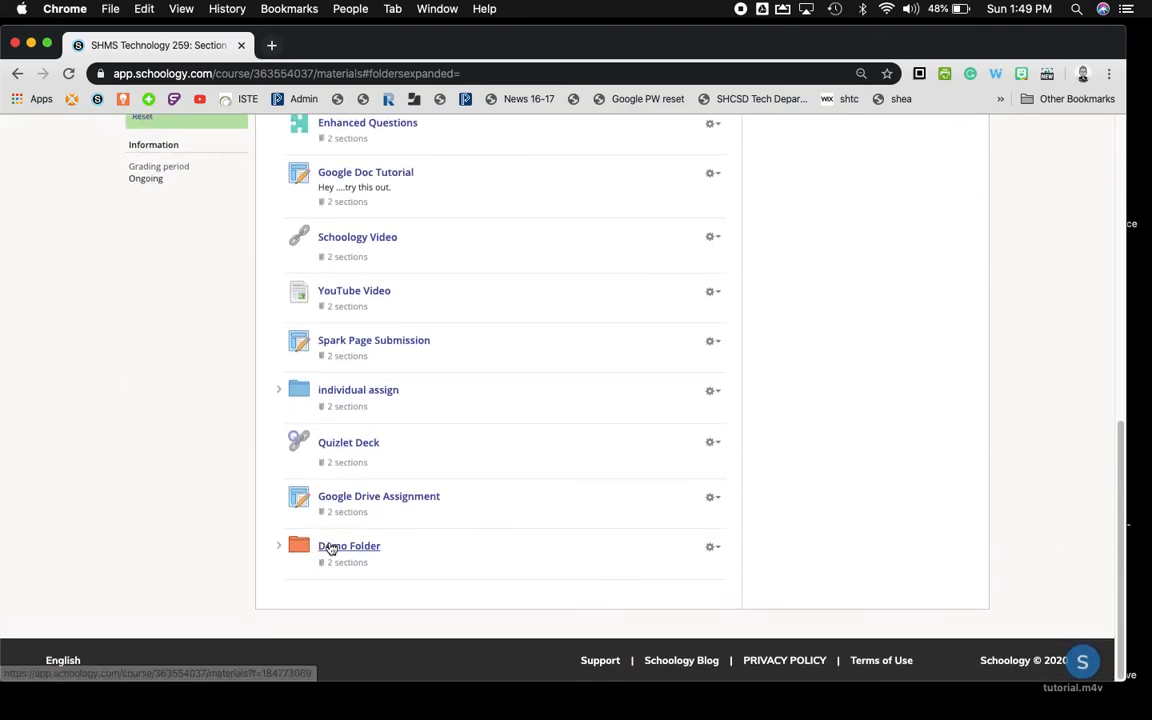
{"action": "scroll", "scroll_direction": "up", "scroll_amount": 3}
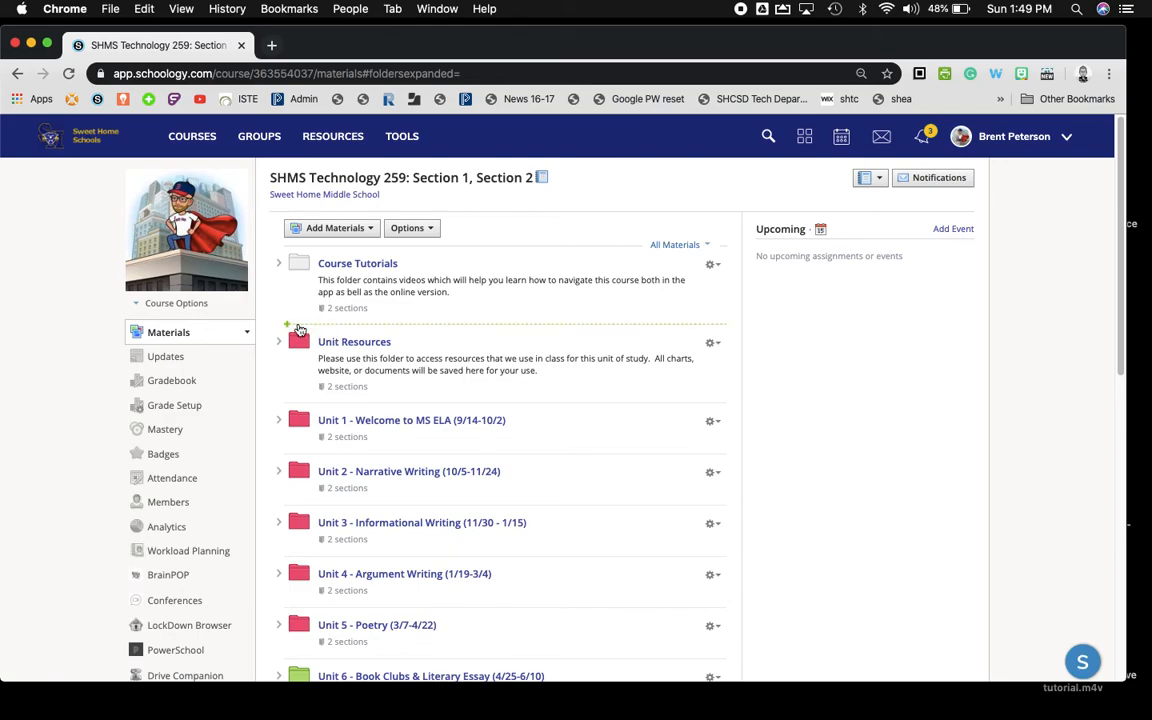
{"action": "scroll", "scroll_direction": "down", "scroll_amount": 3}
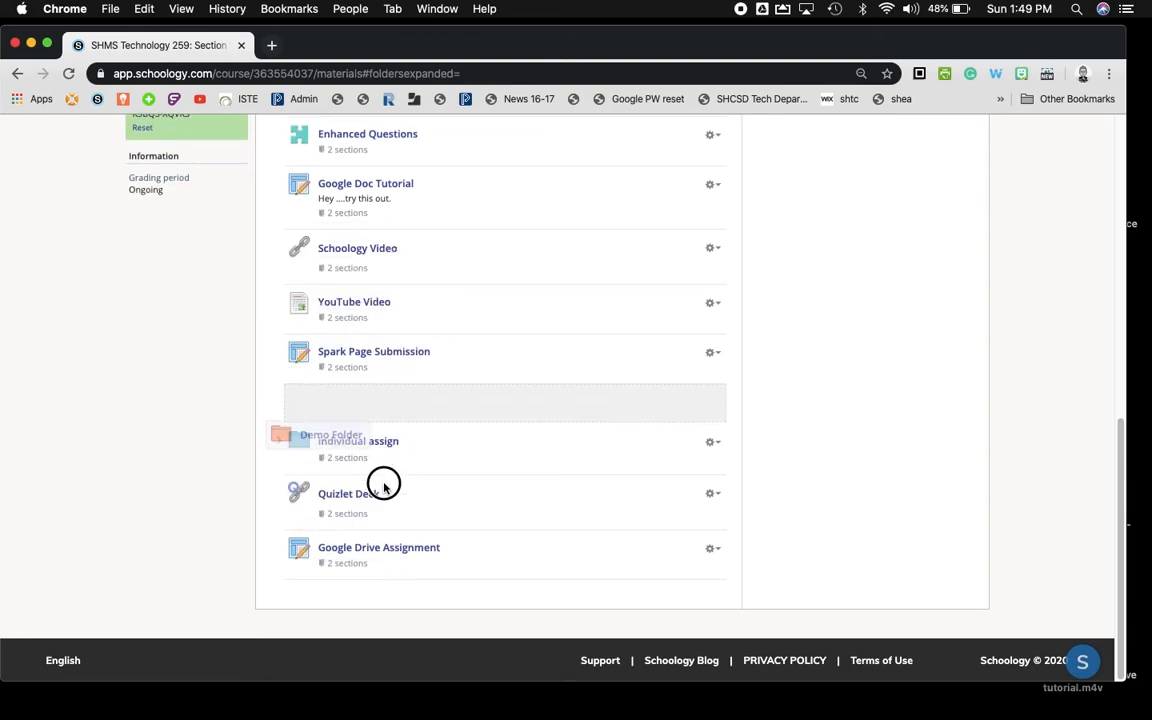
{"action": "scroll", "scroll_direction": "up", "scroll_amount": 3}
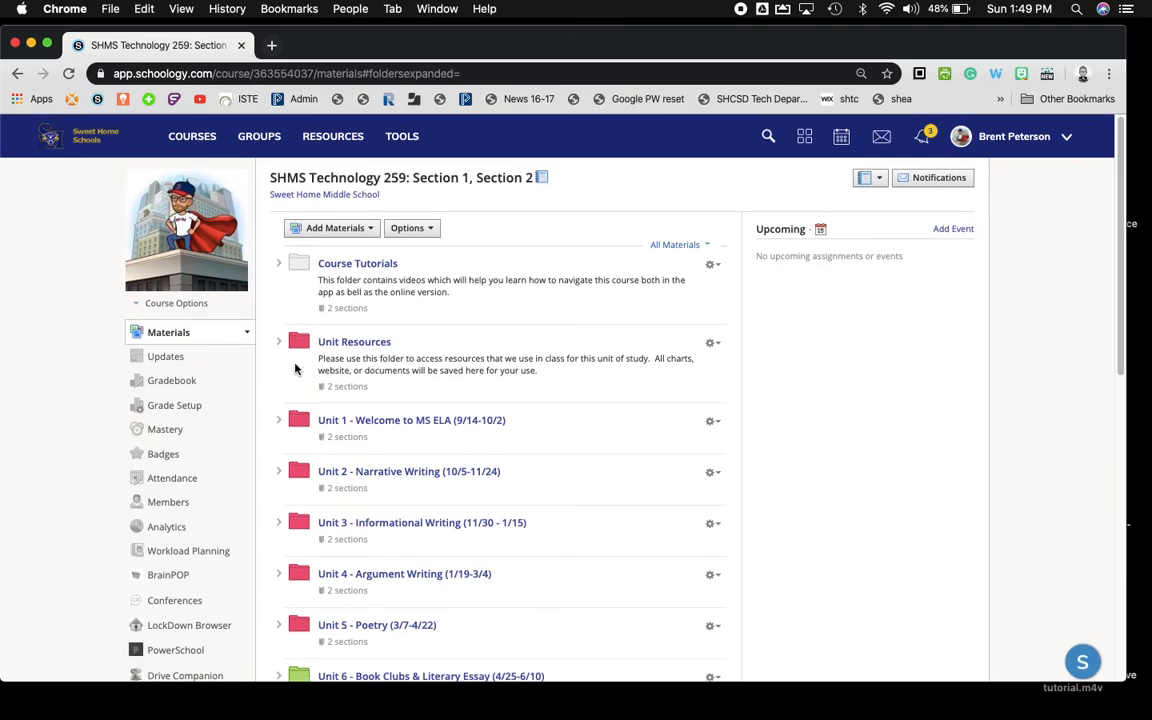
{"action": "left_click", "coordinate": [331, 228]}
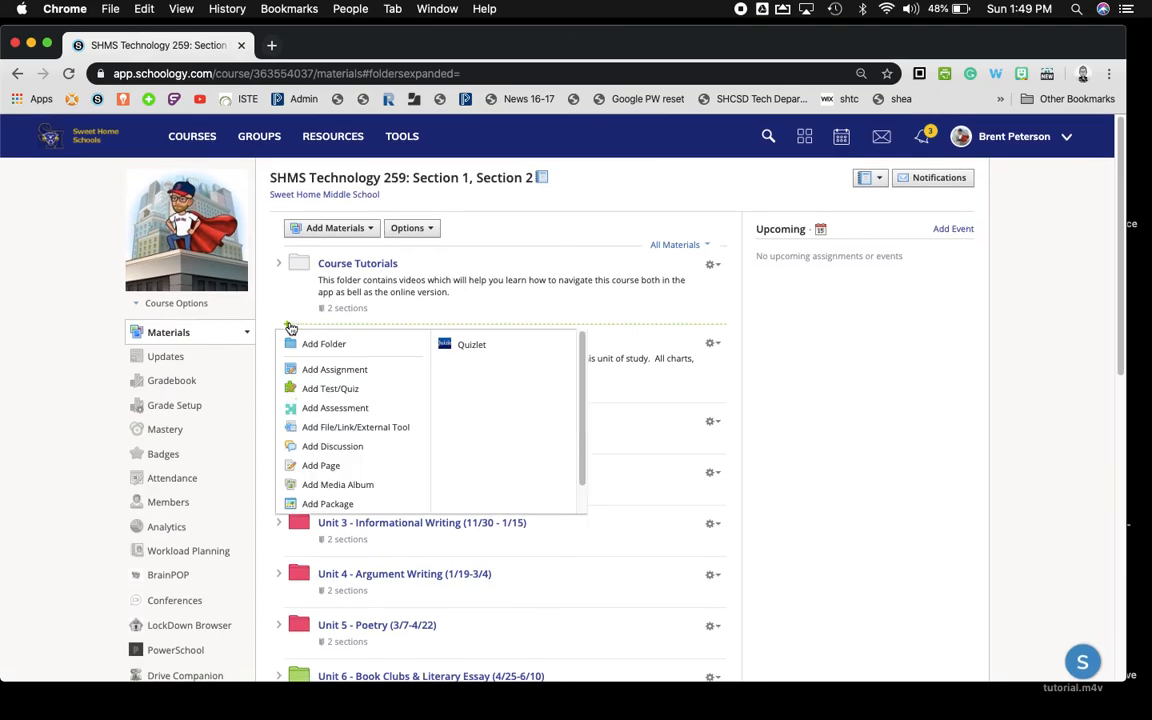
{"action": "mouse_move", "coordinate": [680, 223]}
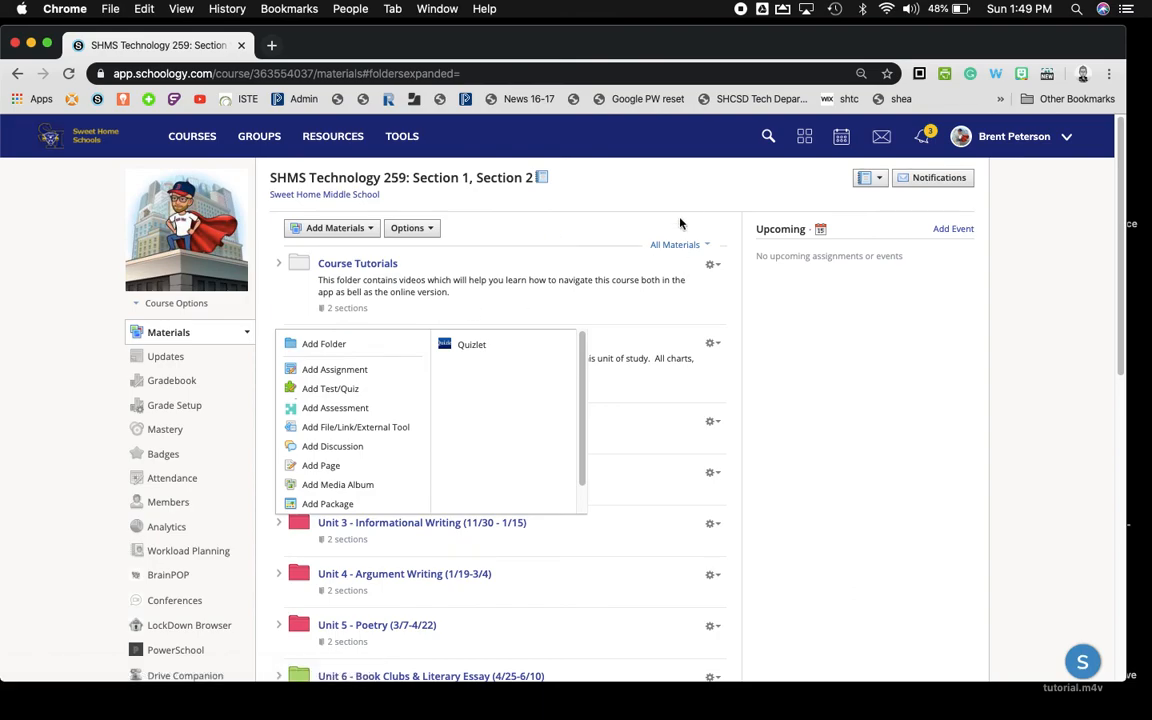
{"action": "left_click", "coordinate": [685, 200]}
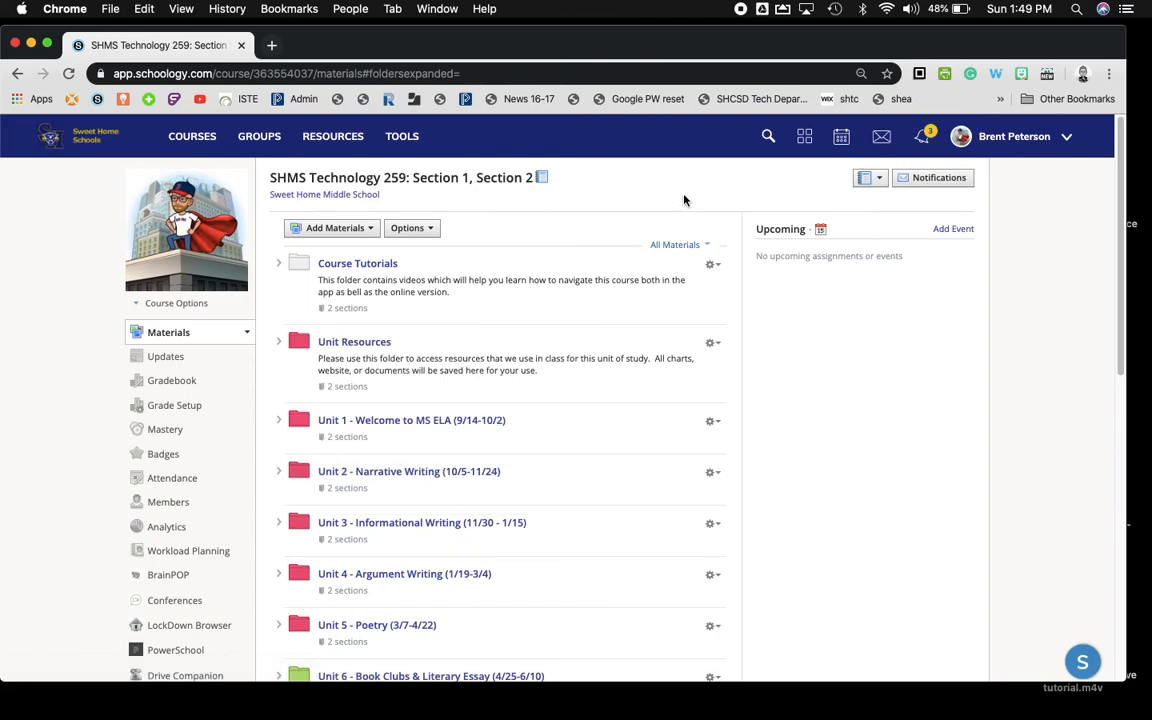
{"action": "mouse_move", "coordinate": [631, 220]}
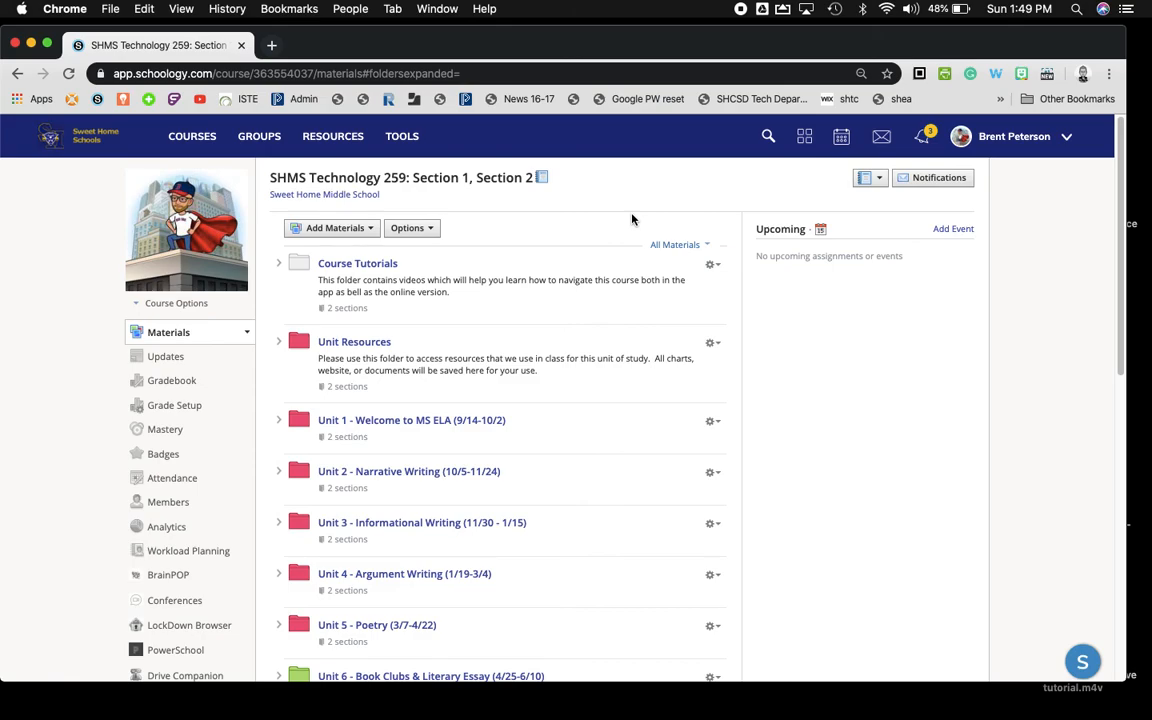
{"action": "mouse_move", "coordinate": [755, 79]}
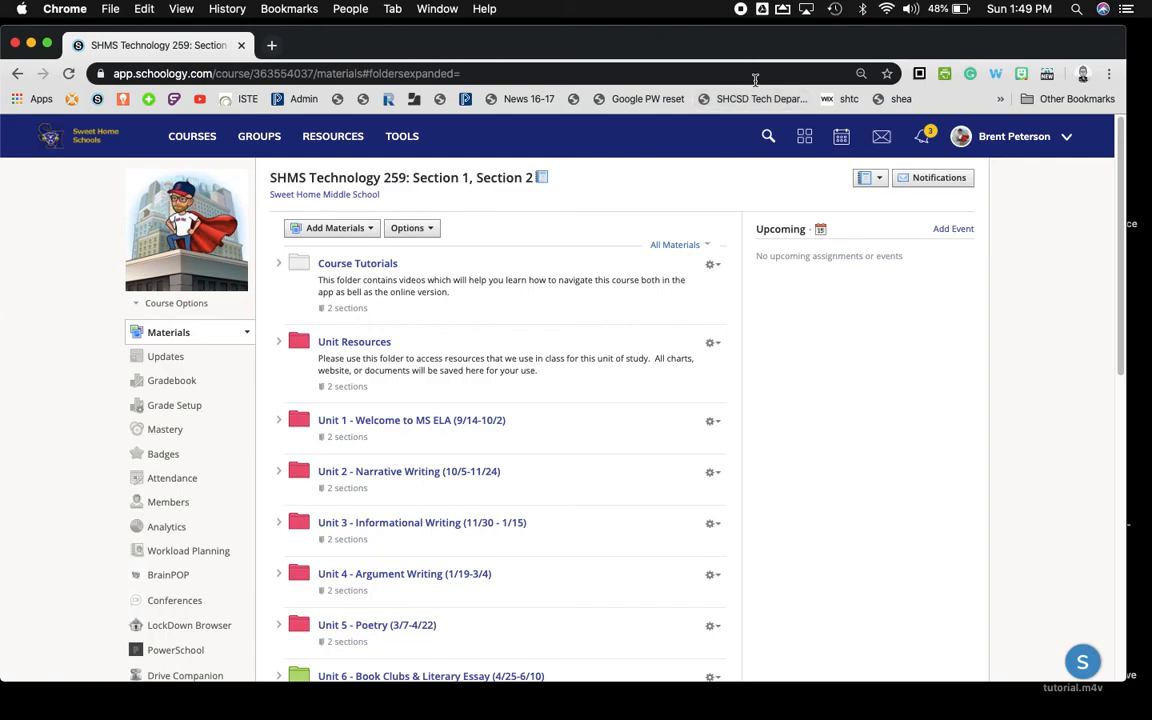